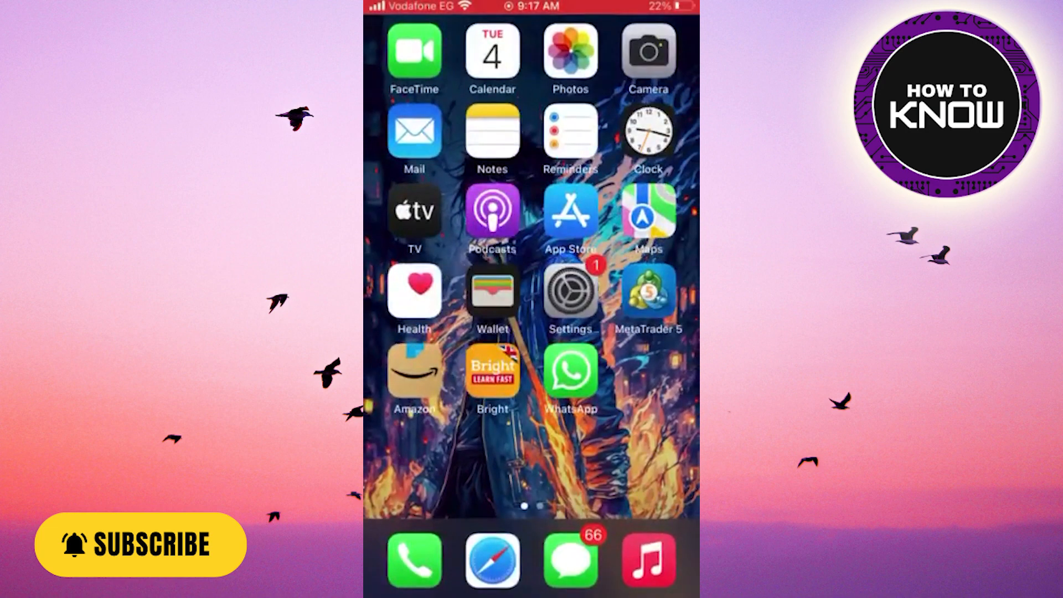
- Launch the Settings app from the iPhone Home Screen to show its main options list
{"action": "left_click", "coordinate": [570, 290]}
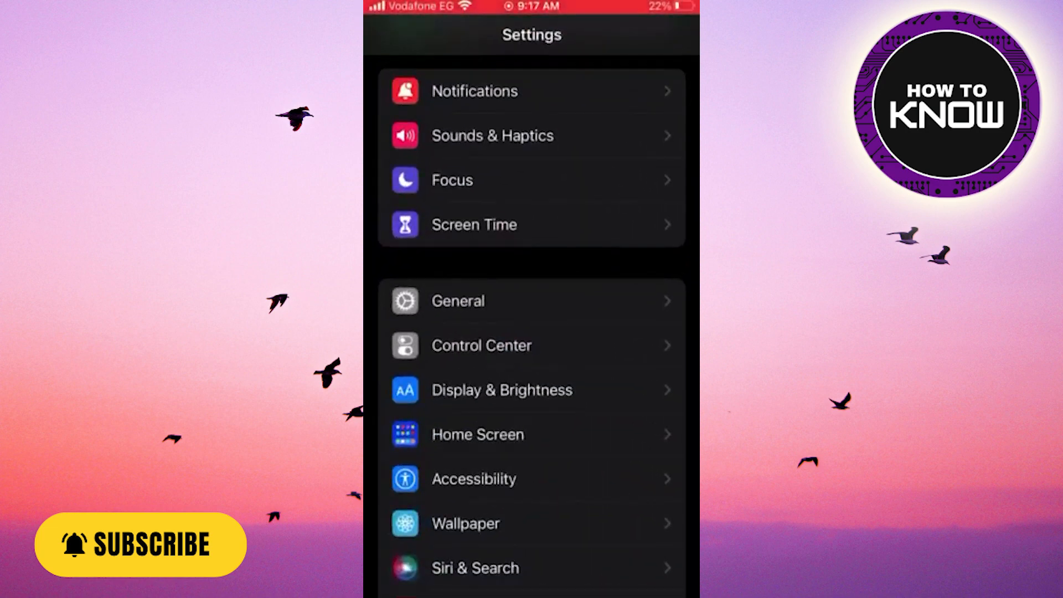